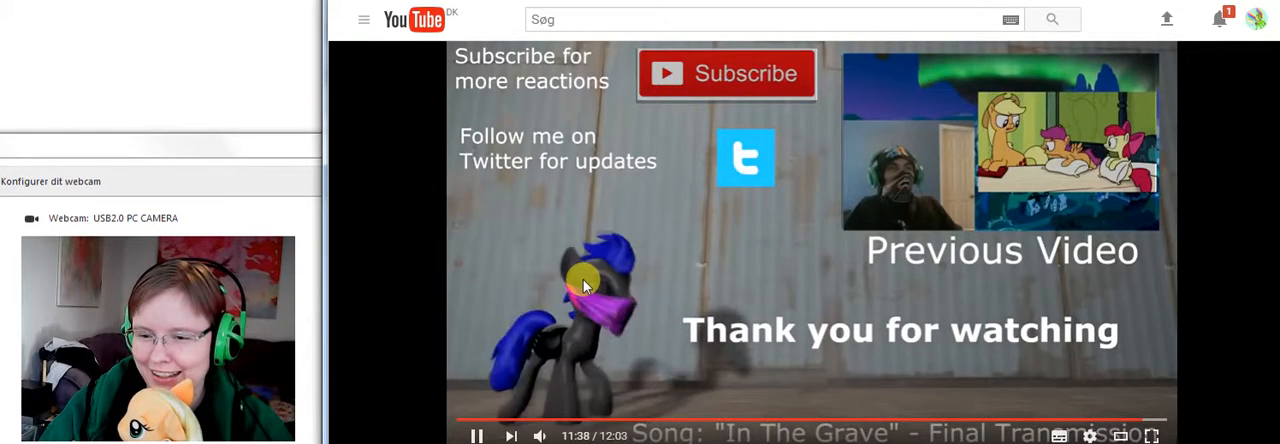
mouse_move(560, 320)
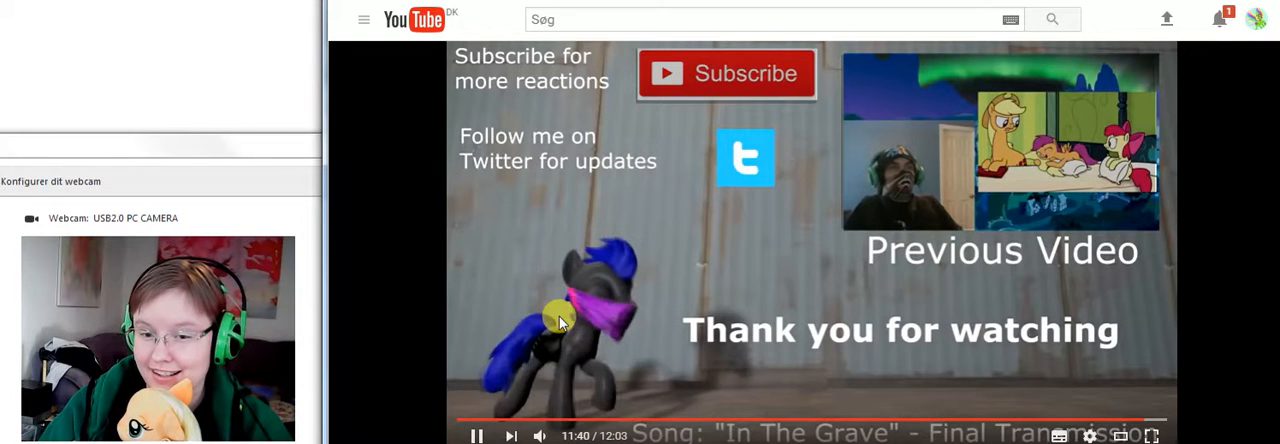